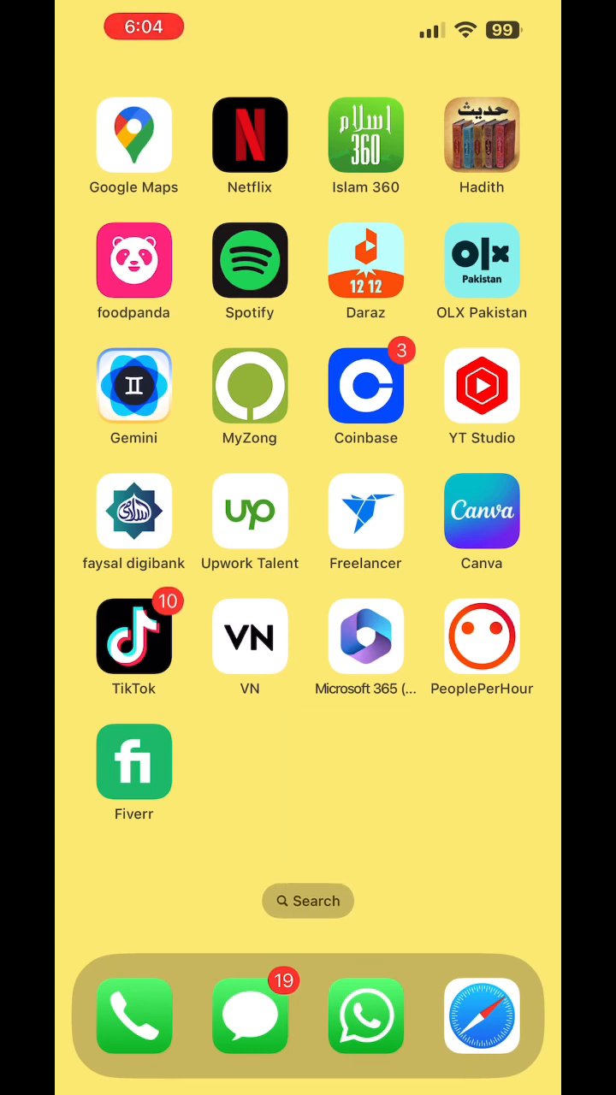
- Launch Safari from the Home Screen dock
left_click(482, 1016)
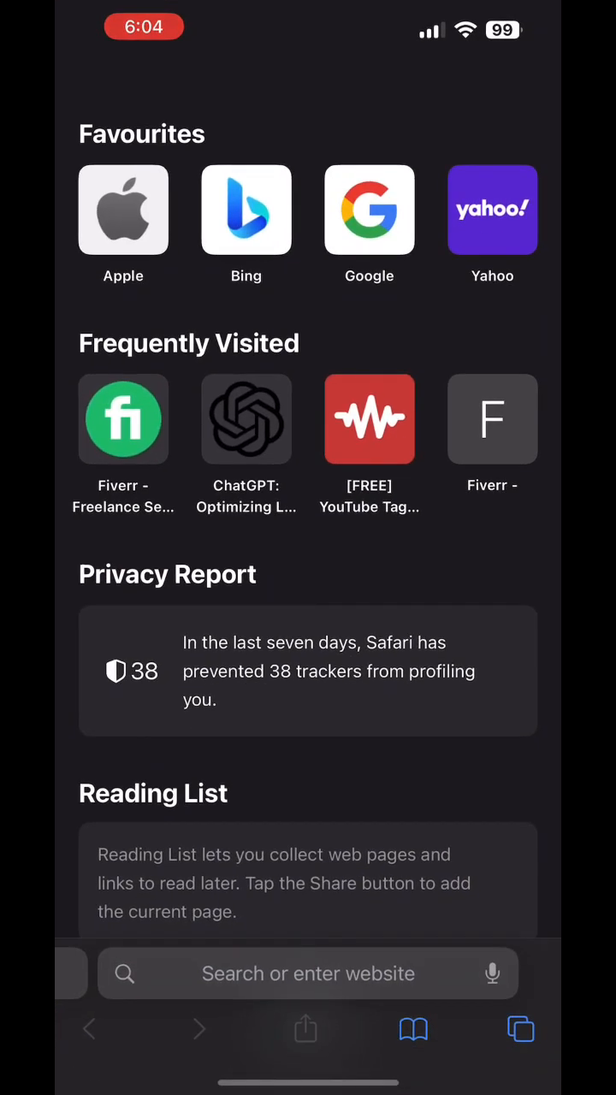
- Search Google for 'chatgpt' from the Safari address bar
left_click(308, 972)
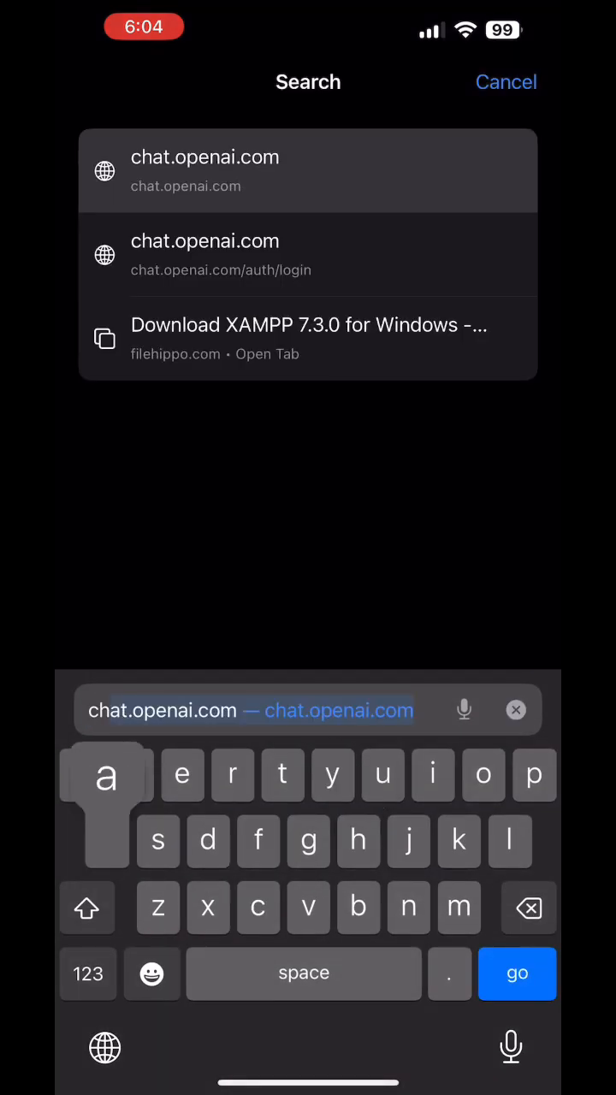
type("chatgpt")
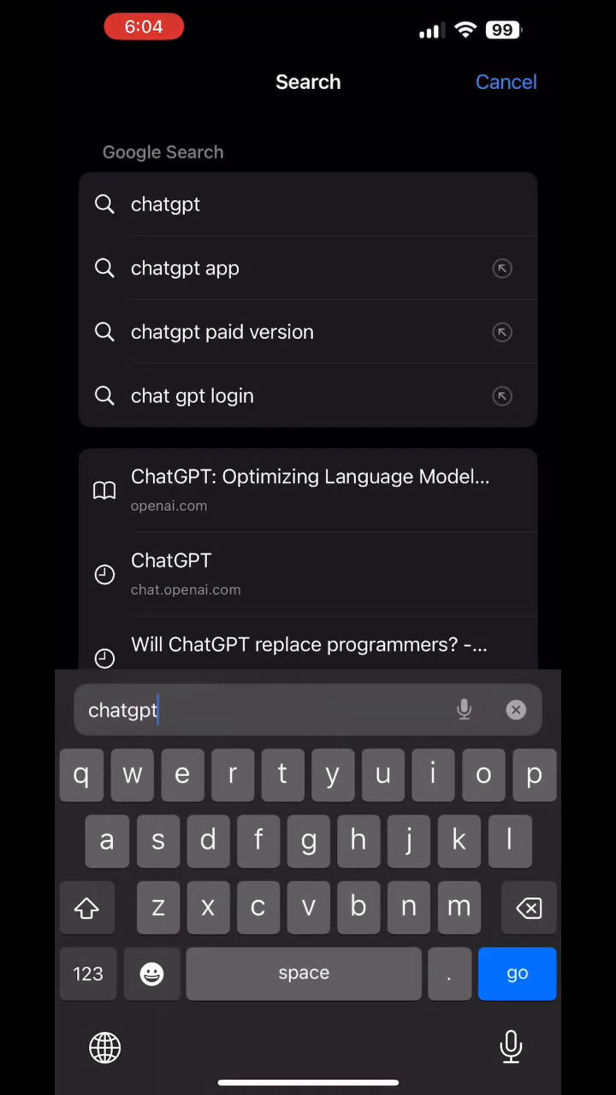
left_click(517, 974)
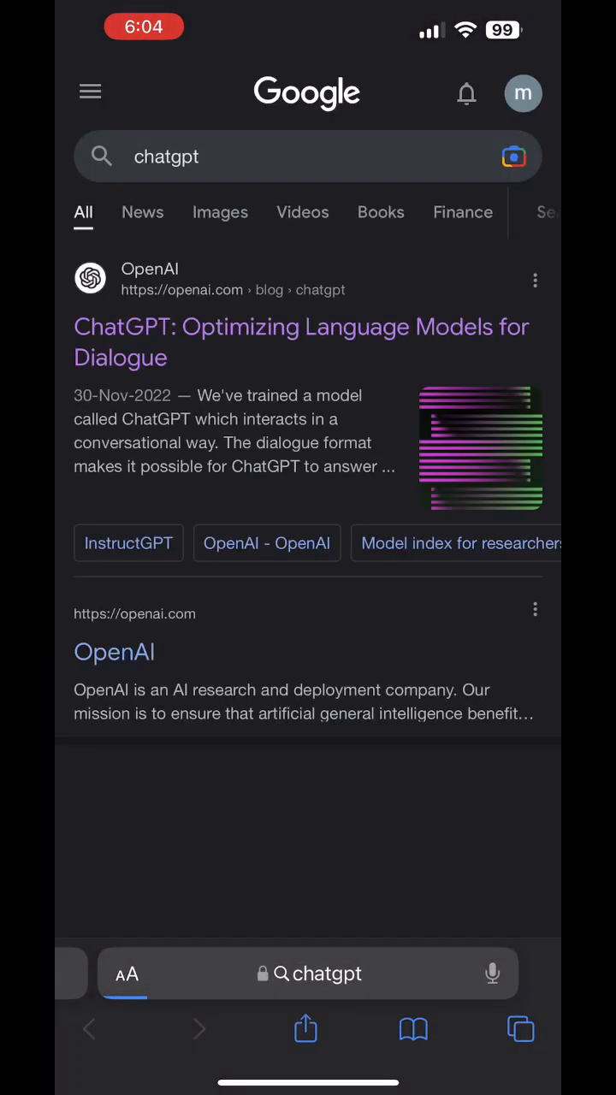
- Open OpenAI's ChatGPT blog post from the results and bring up its share sheet
scroll("down", 3)
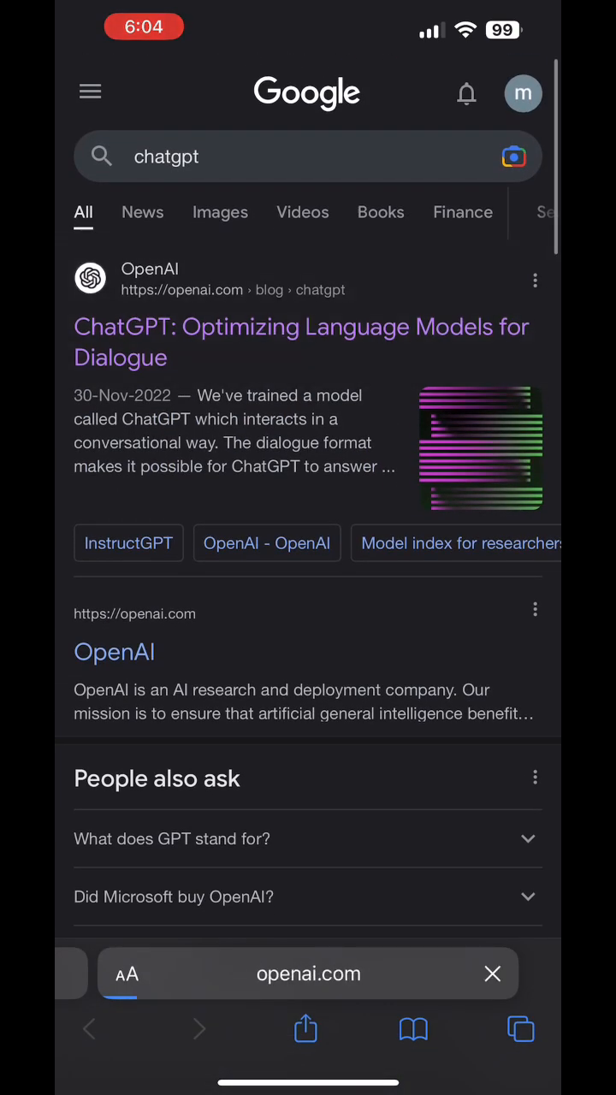
left_click(300, 342)
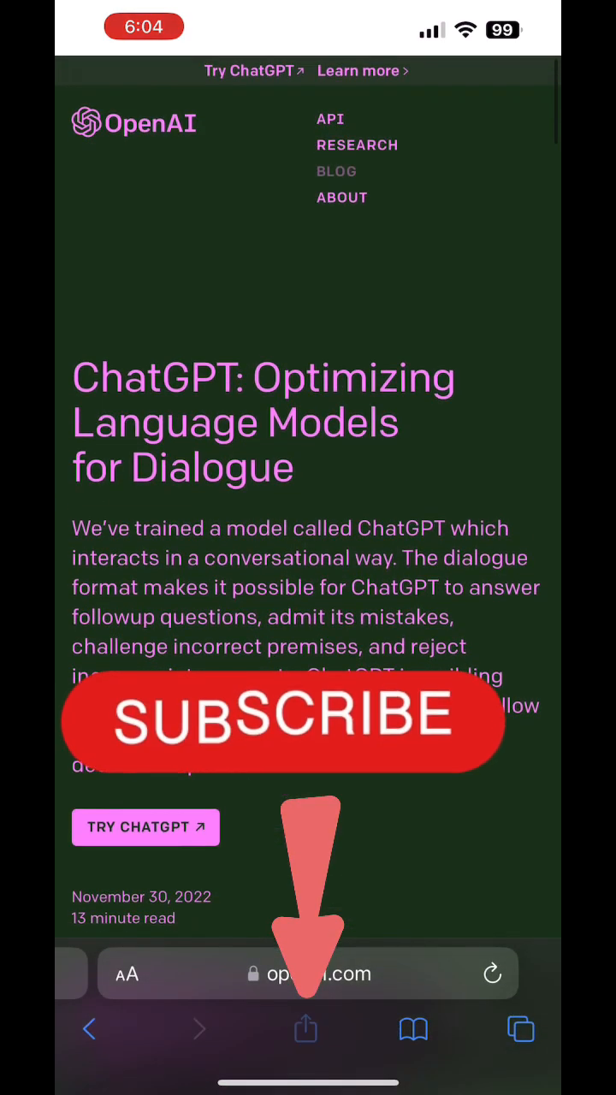
left_click(305, 1028)
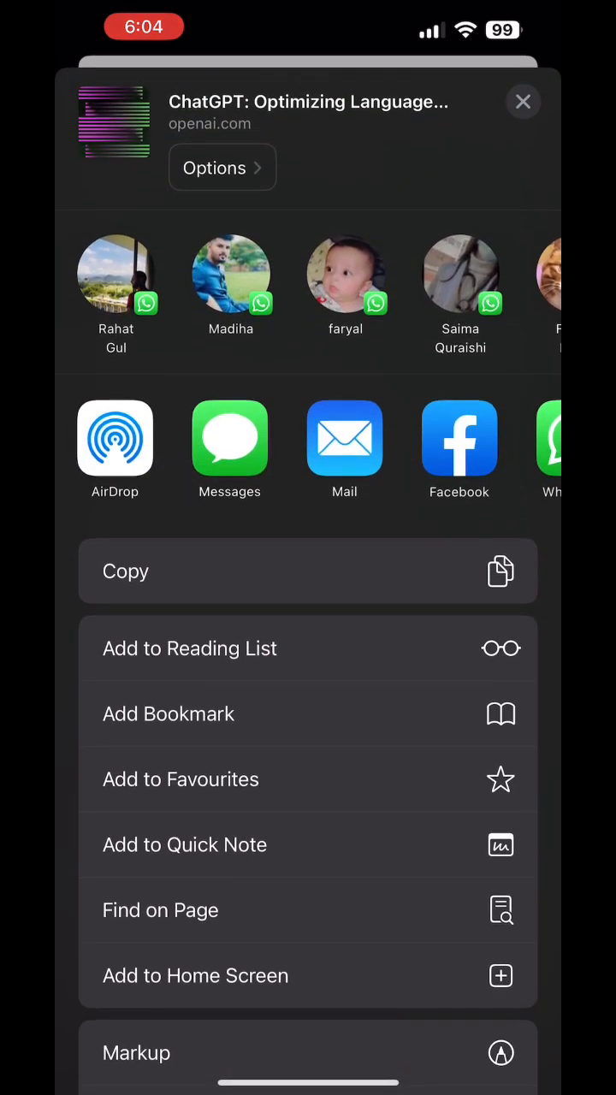
- Add the page to the Home Screen as a shortcut named 'ChatGPT'
left_click(195, 976)
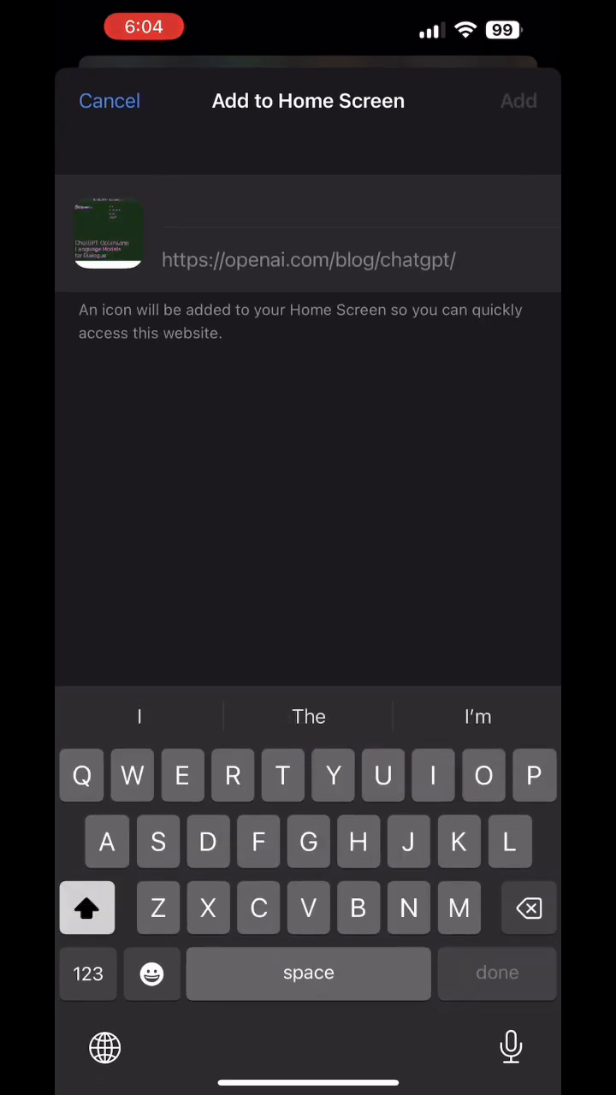
type("G")
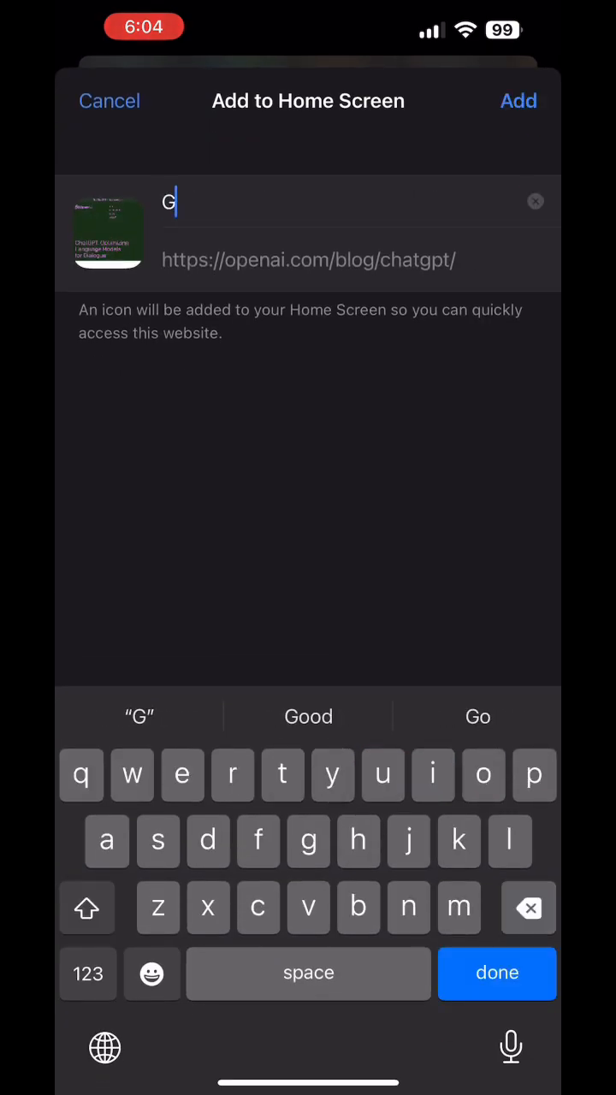
type("ChatGPT")
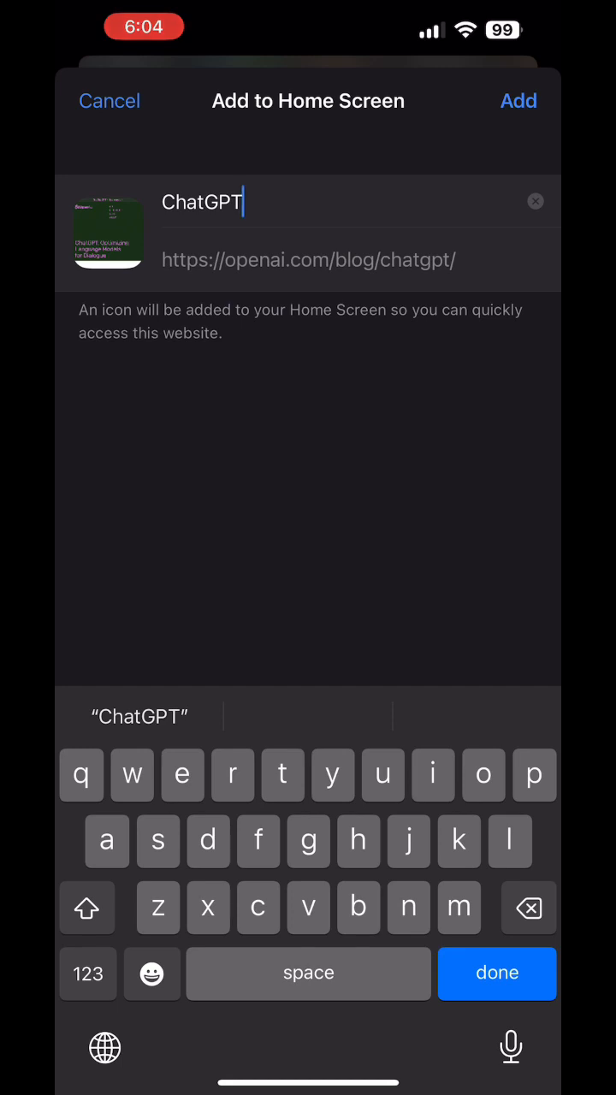
left_click(518, 101)
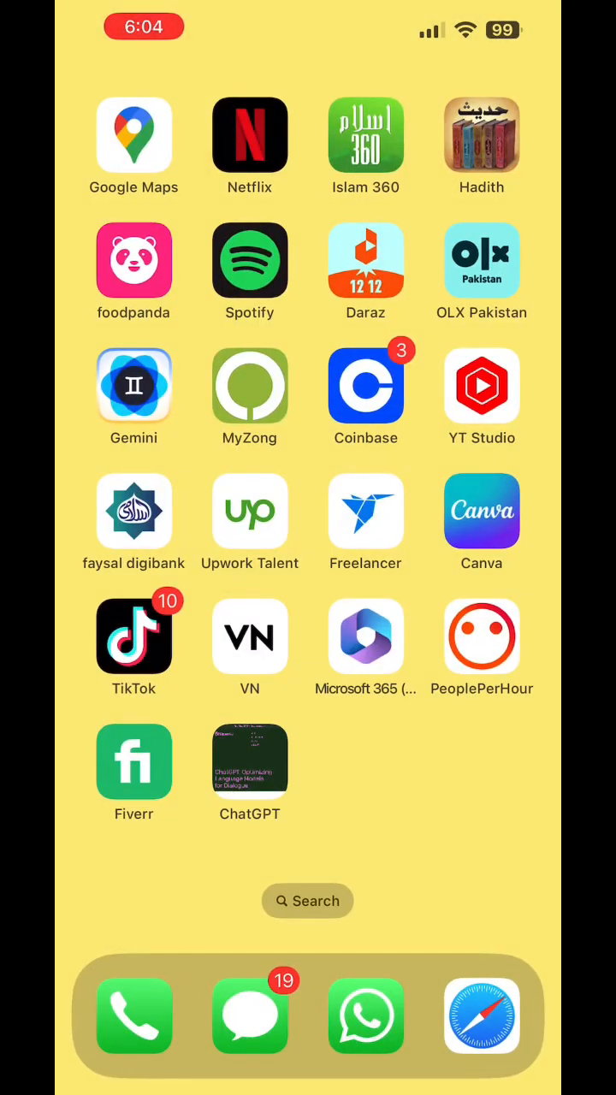